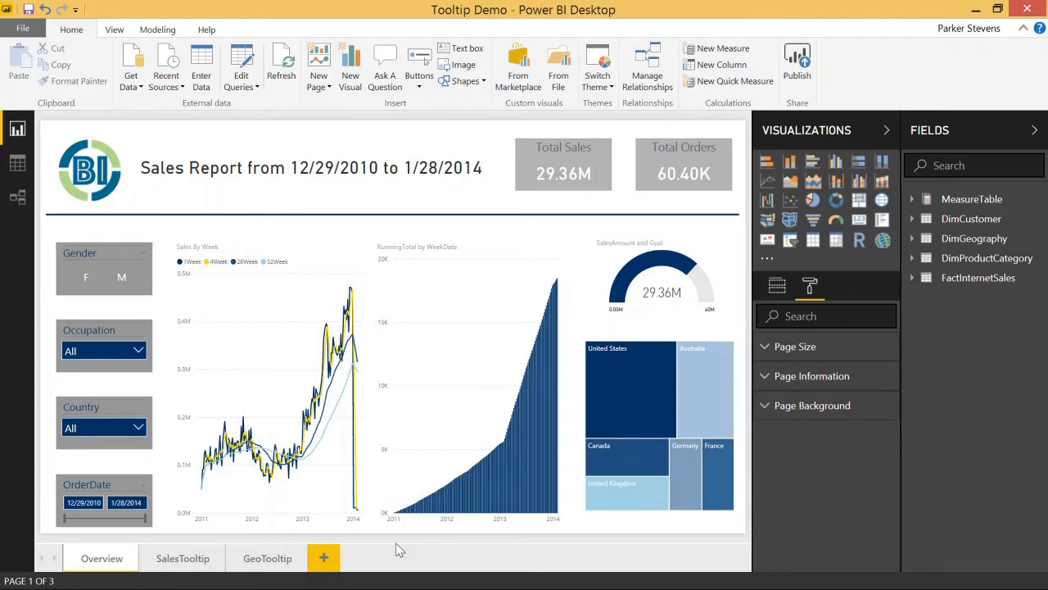
pyautogui.moveTo(410, 547)
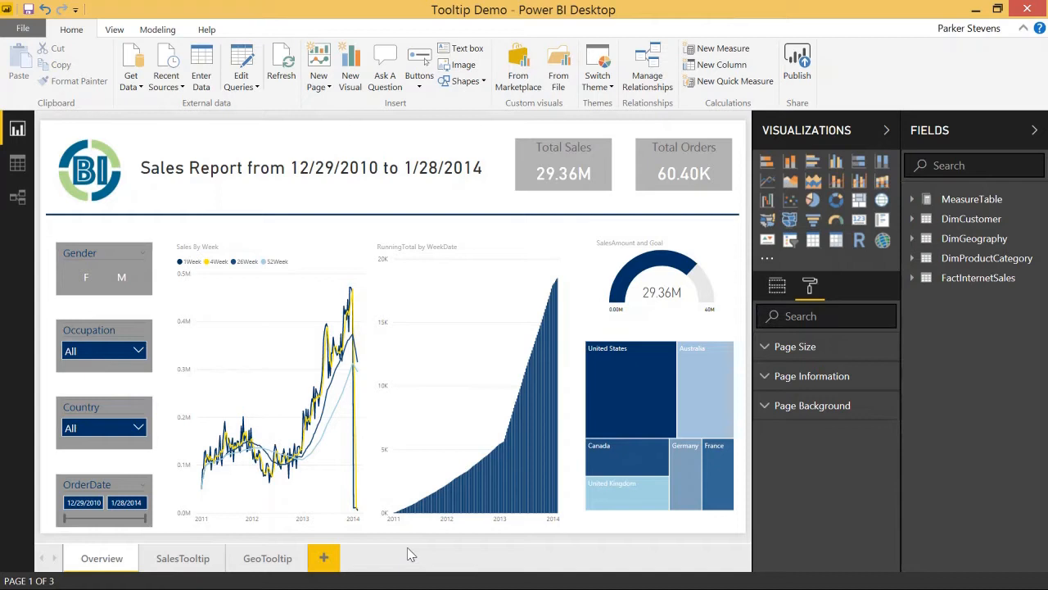
# Step: Show the File backstage view with the list of recent reports
pyautogui.click(23, 28)
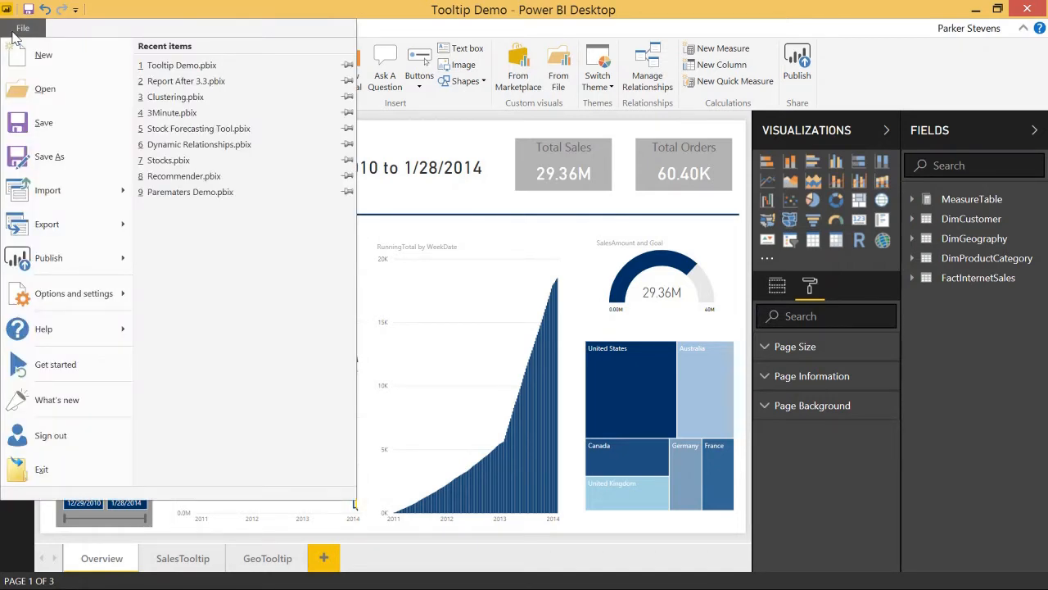
# Step: Enable the Q&A and Report page tooltips preview features in Options and confirm
pyautogui.click(73, 293)
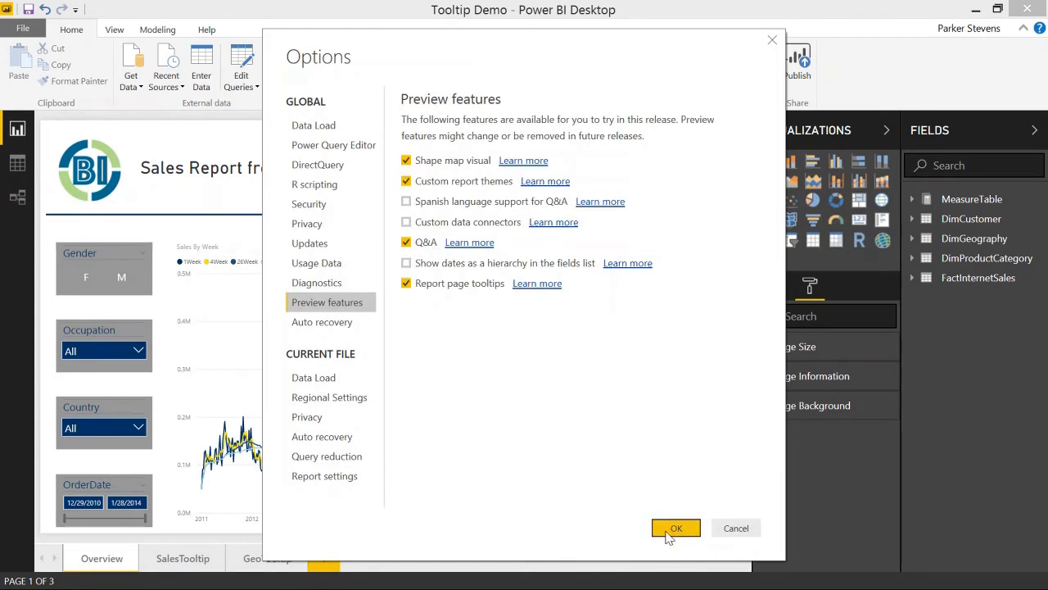
pyautogui.click(675, 527)
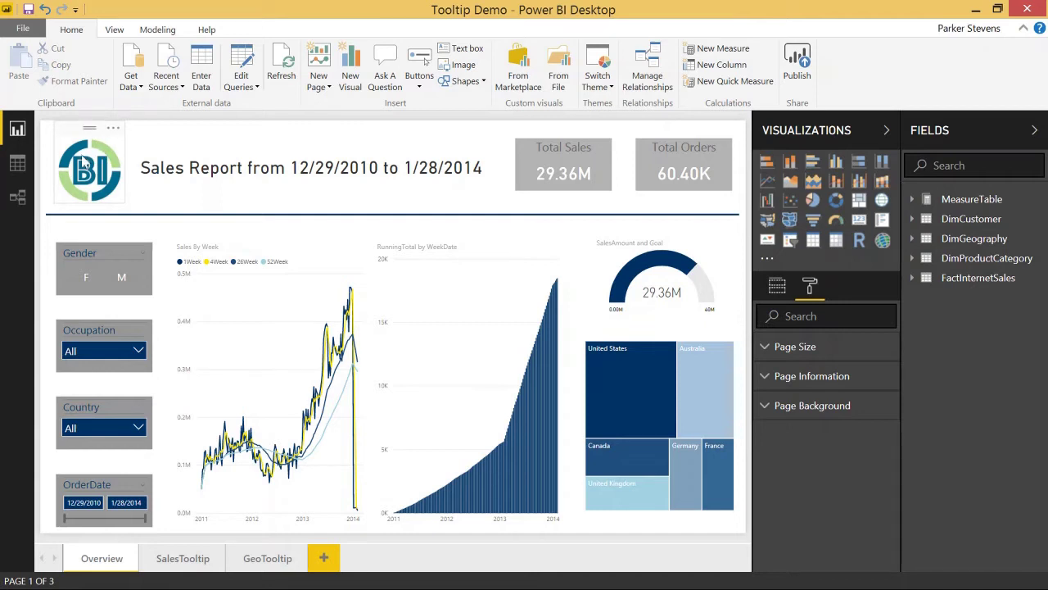
pyautogui.moveTo(88, 131)
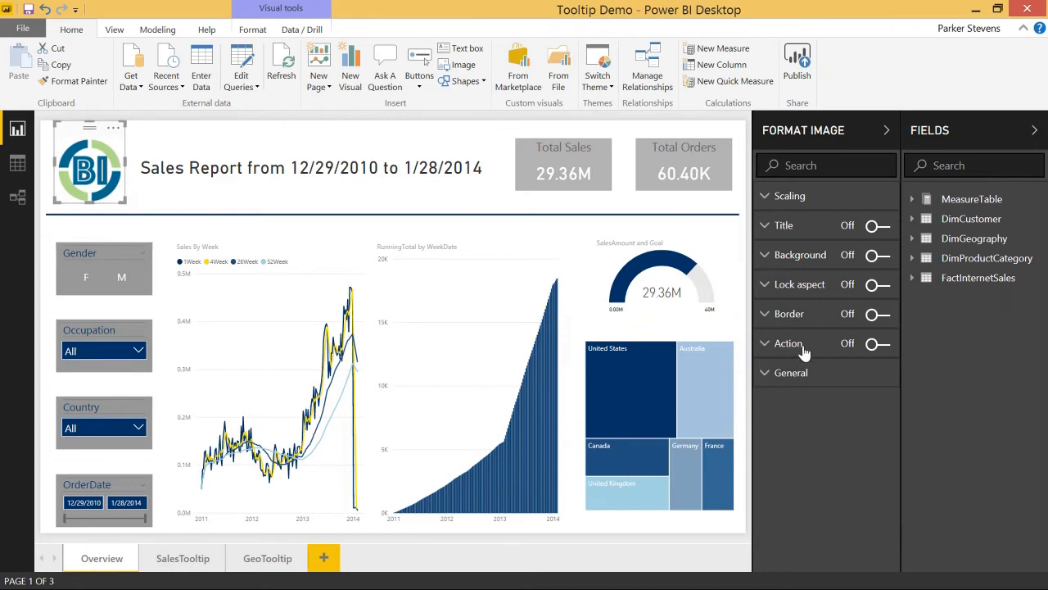
pyautogui.moveTo(823, 354)
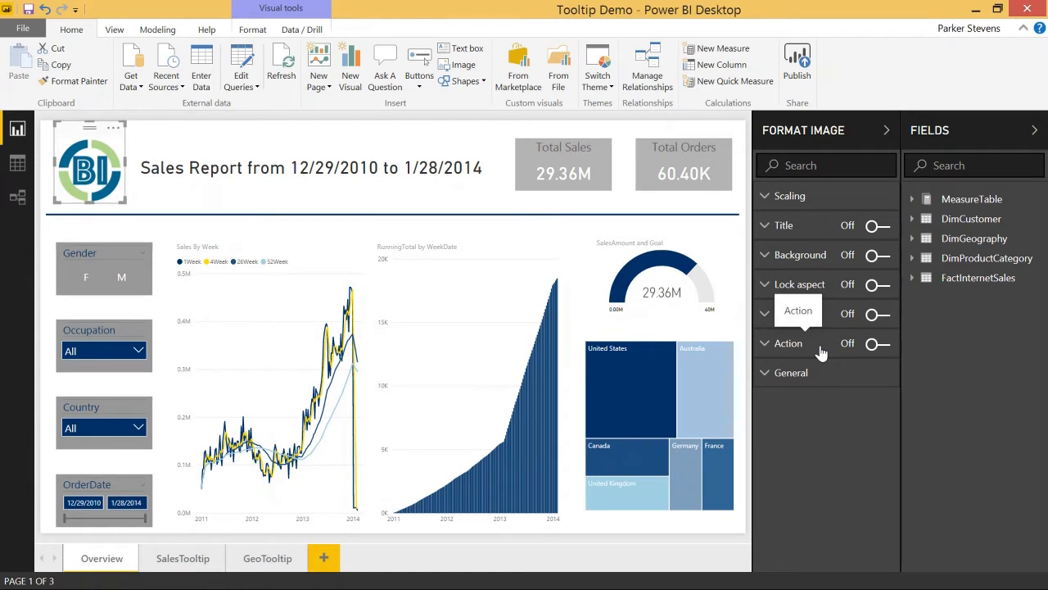
# Step: Turn the logo image's Action on and list the Back, Bookmark and Q&A types
pyautogui.click(876, 344)
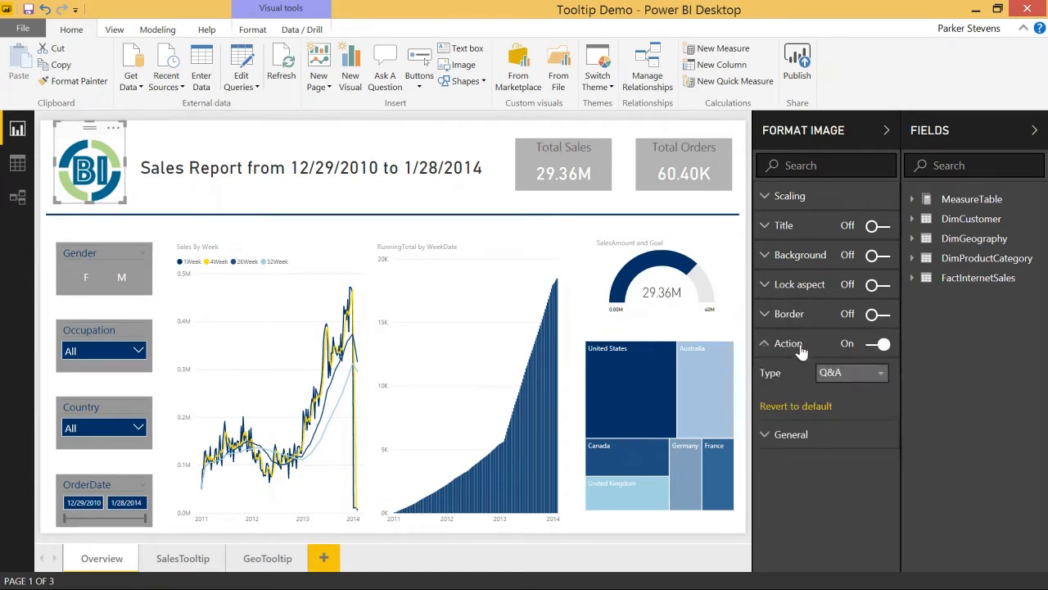
pyautogui.click(851, 373)
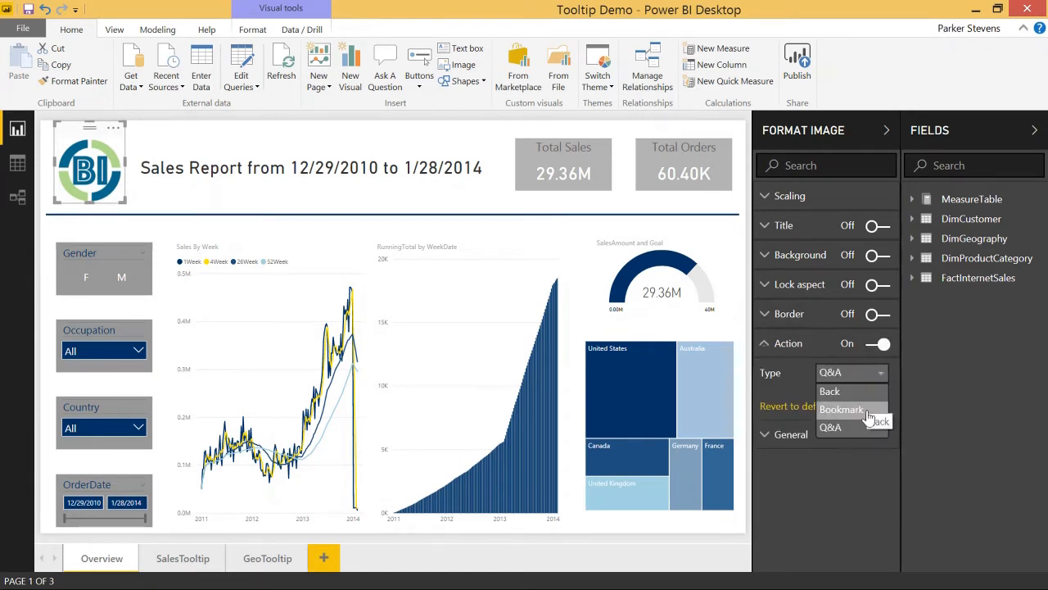
pyautogui.moveTo(842, 410)
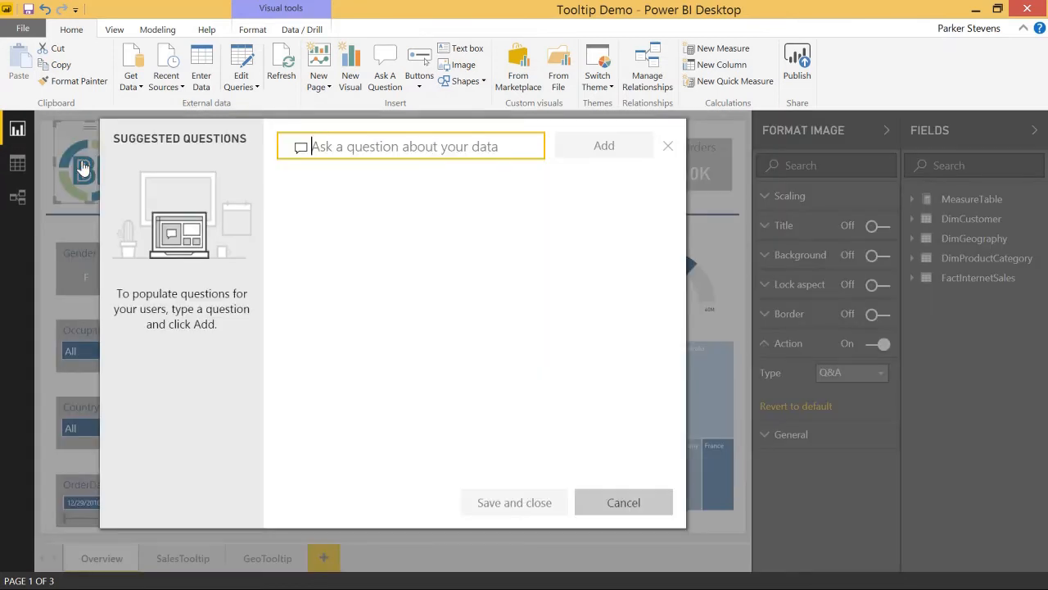
pyautogui.moveTo(139, 249)
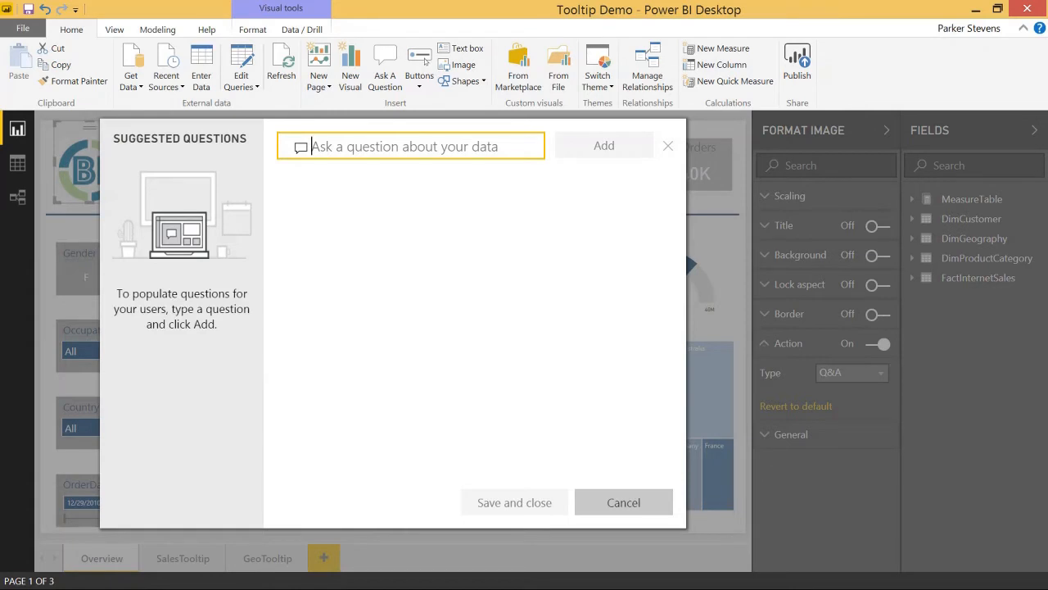
# Step: Add 'count of fact internet sale by english product category name' as a suggested question
pyautogui.write('count f')
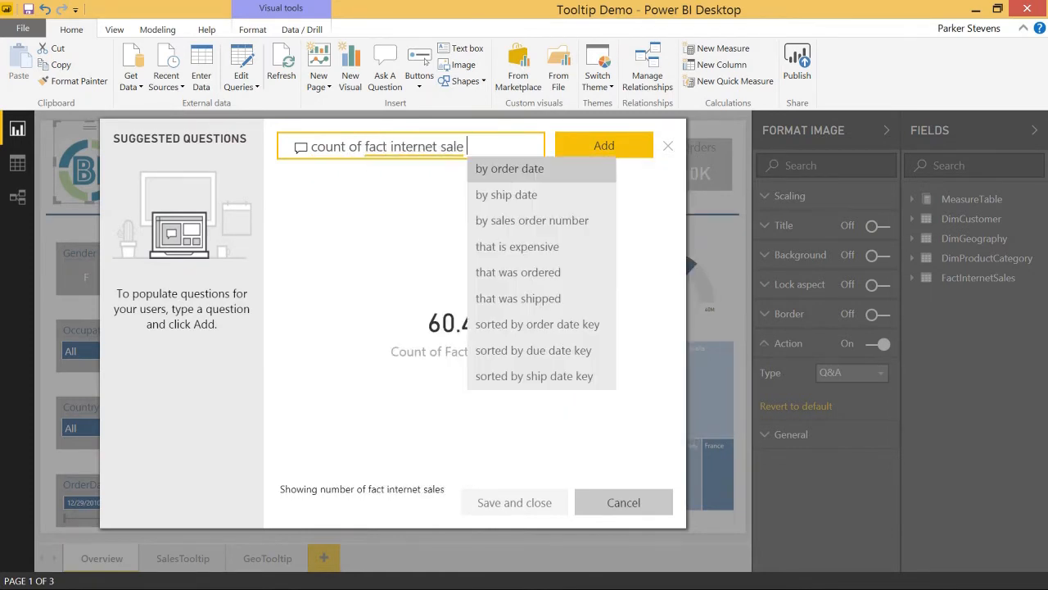
pyautogui.write('by engl')
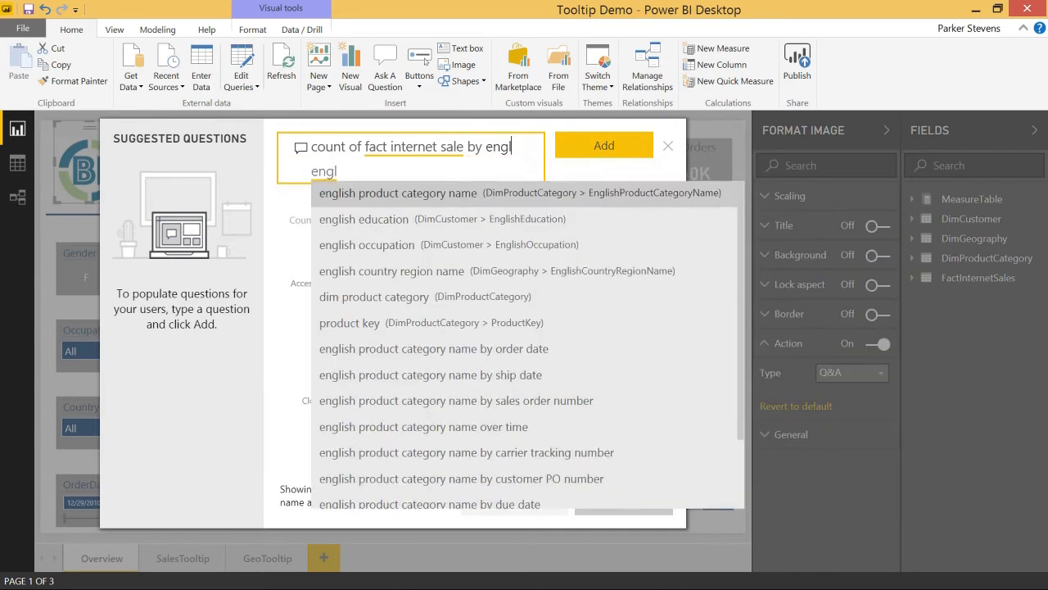
pyautogui.click(396, 193)
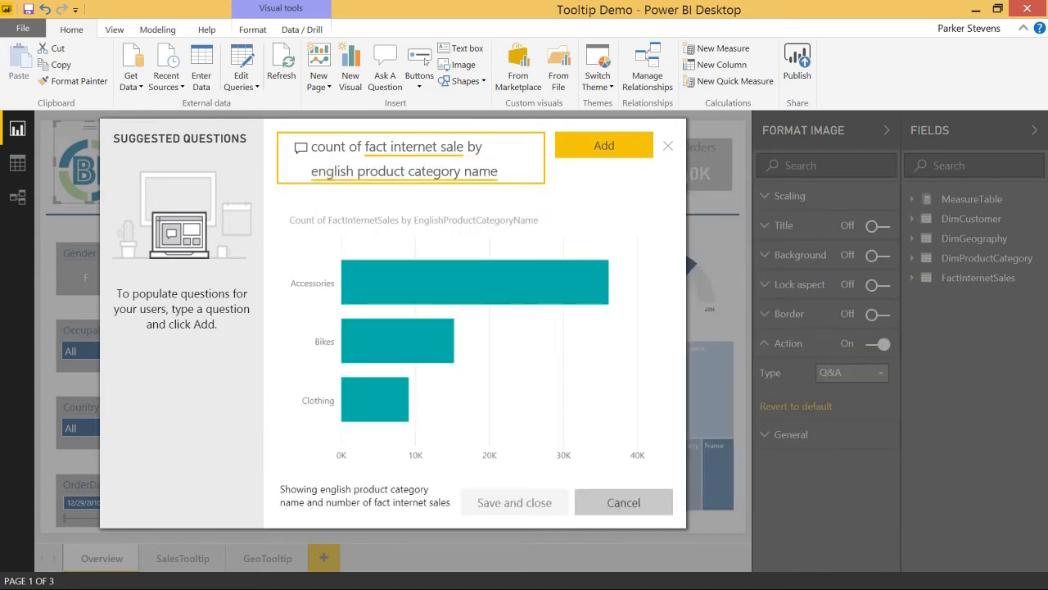
pyautogui.moveTo(406, 364)
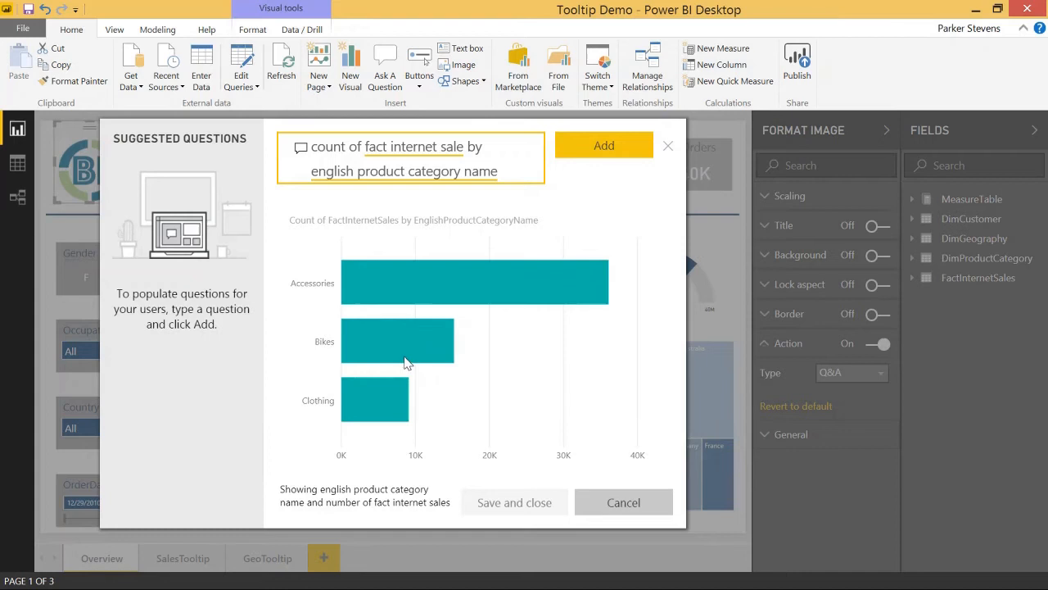
pyautogui.click(603, 144)
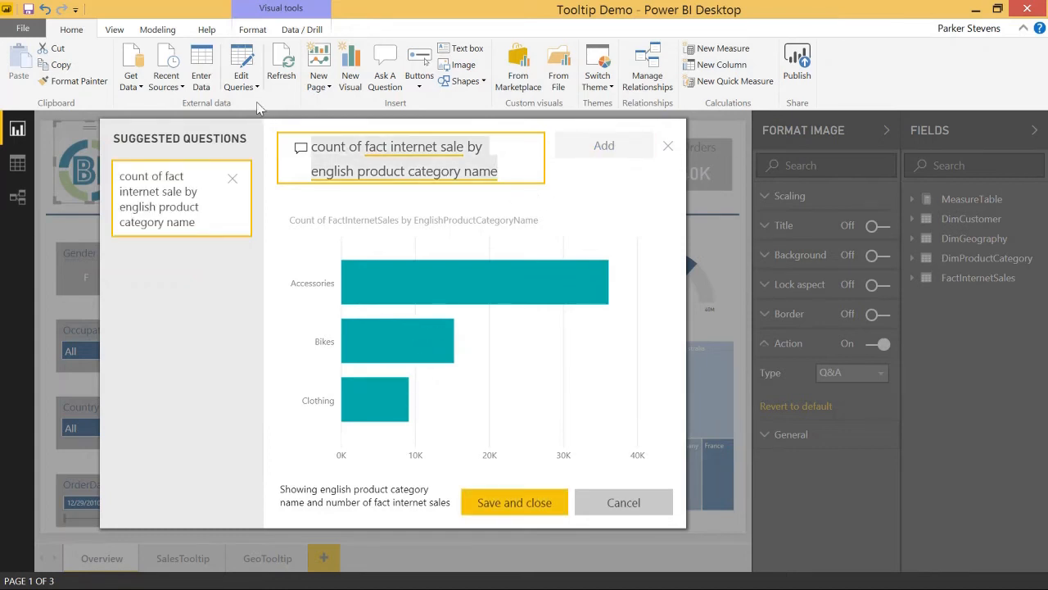
# Step: Add 'freight by order date' and 'sales amount by english country region name' as suggested questions
pyautogui.write('freight by')
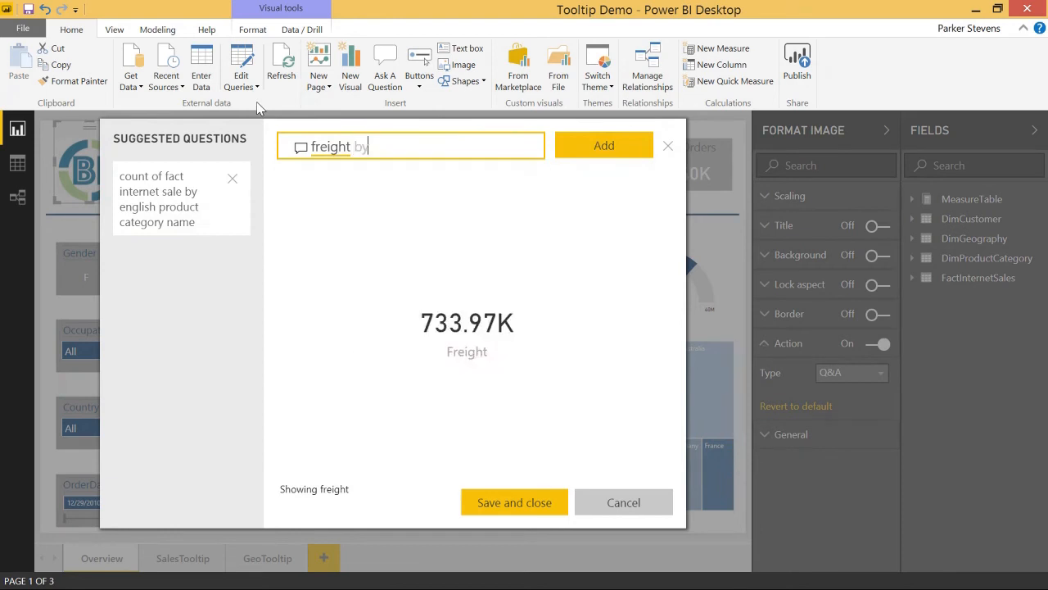
pyautogui.write('order date')
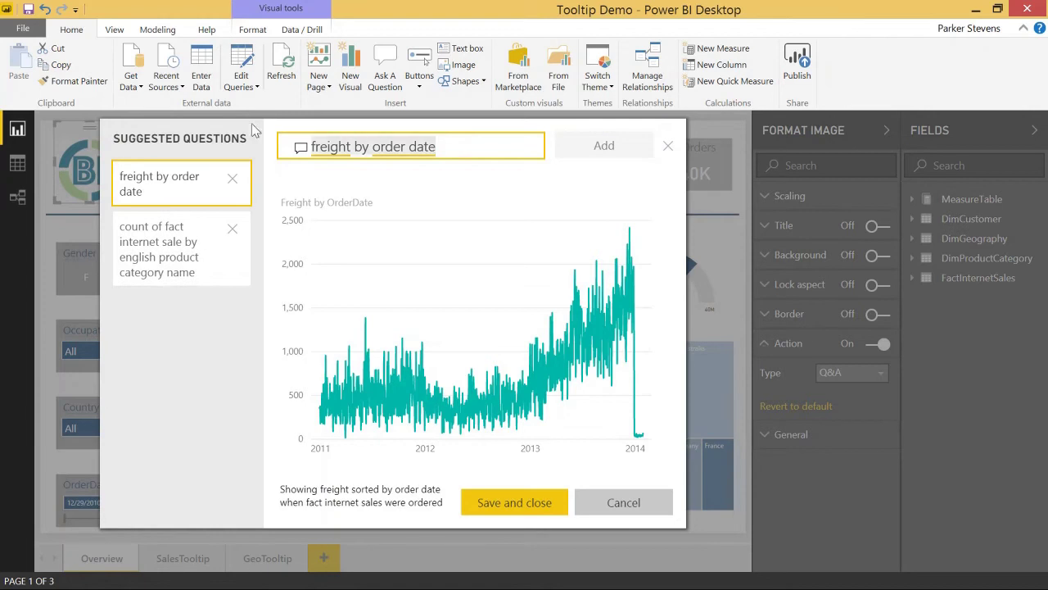
pyautogui.write('sales amount by engl')
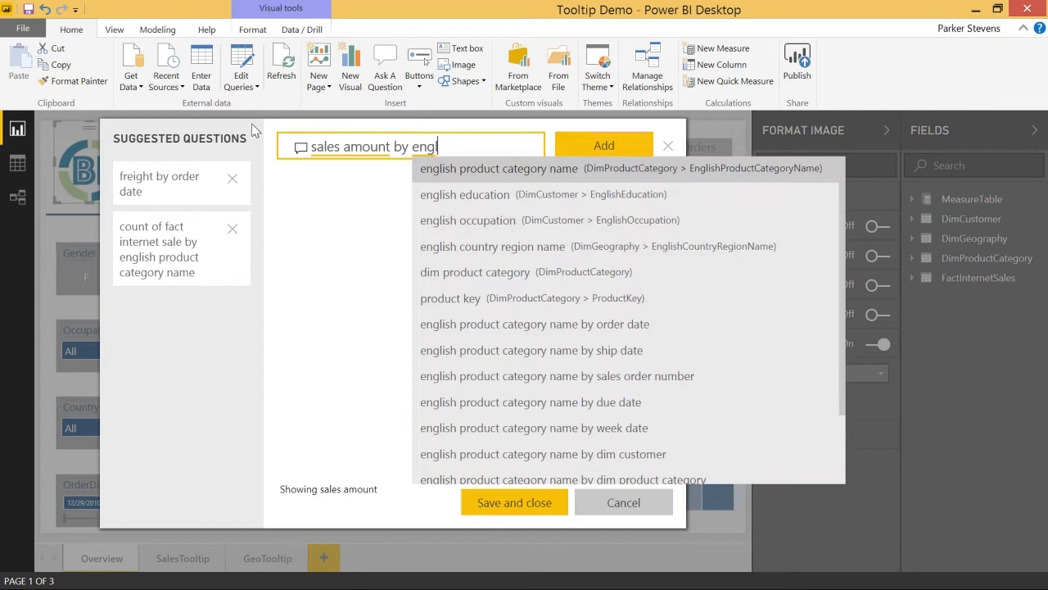
pyautogui.click(493, 246)
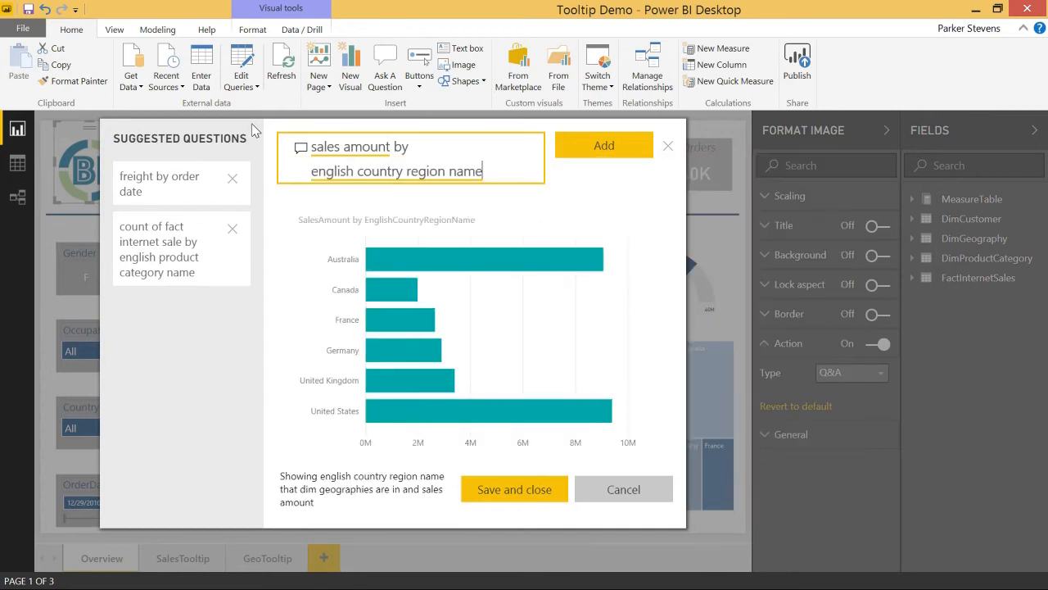
pyautogui.moveTo(406, 340)
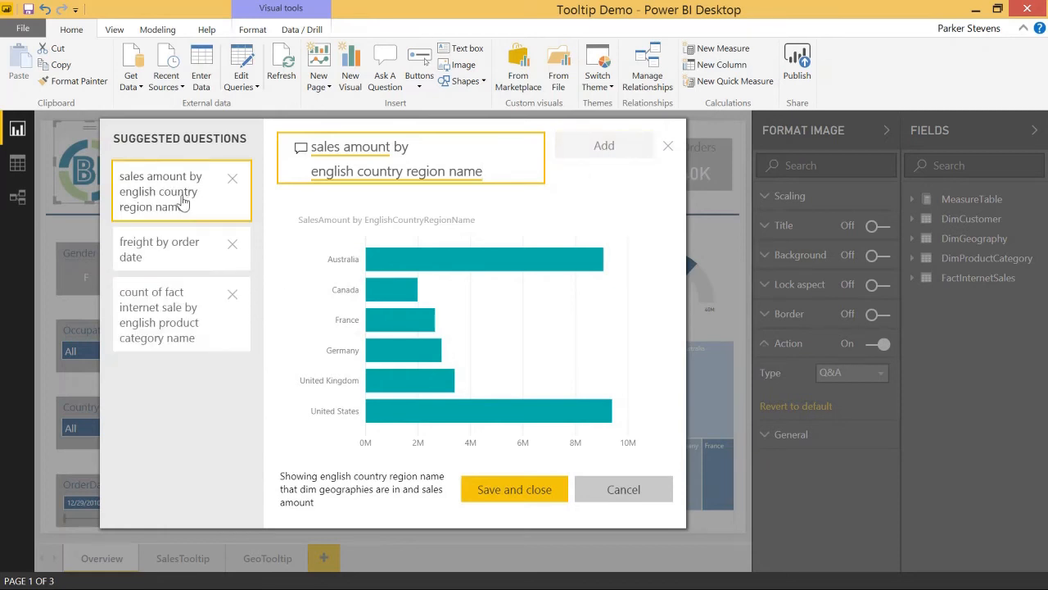
# Step: Preview the freight by order date and count of fact internet sale questions
pyautogui.click(159, 249)
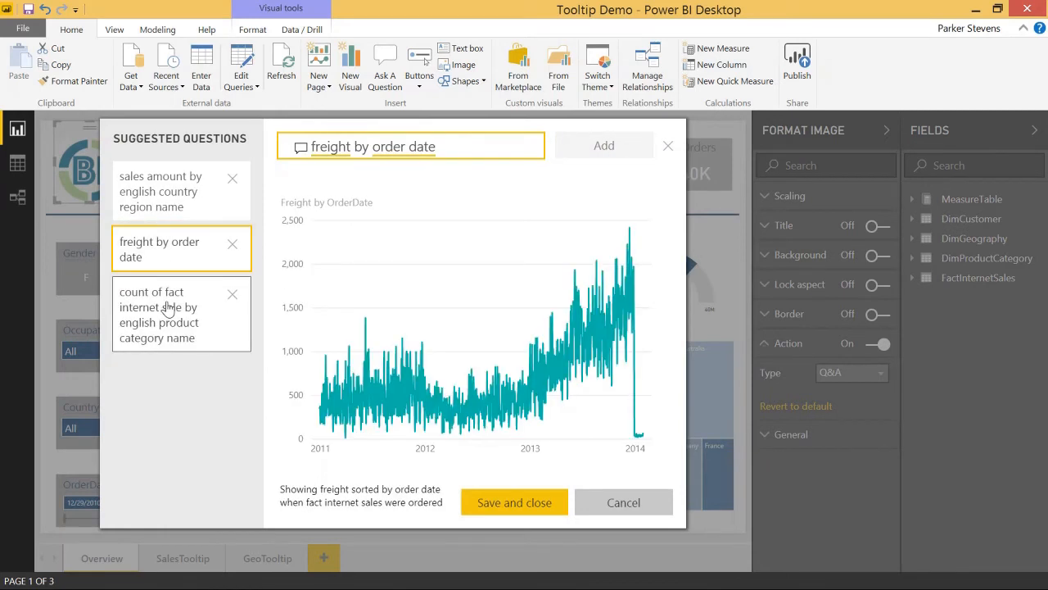
pyautogui.click(160, 190)
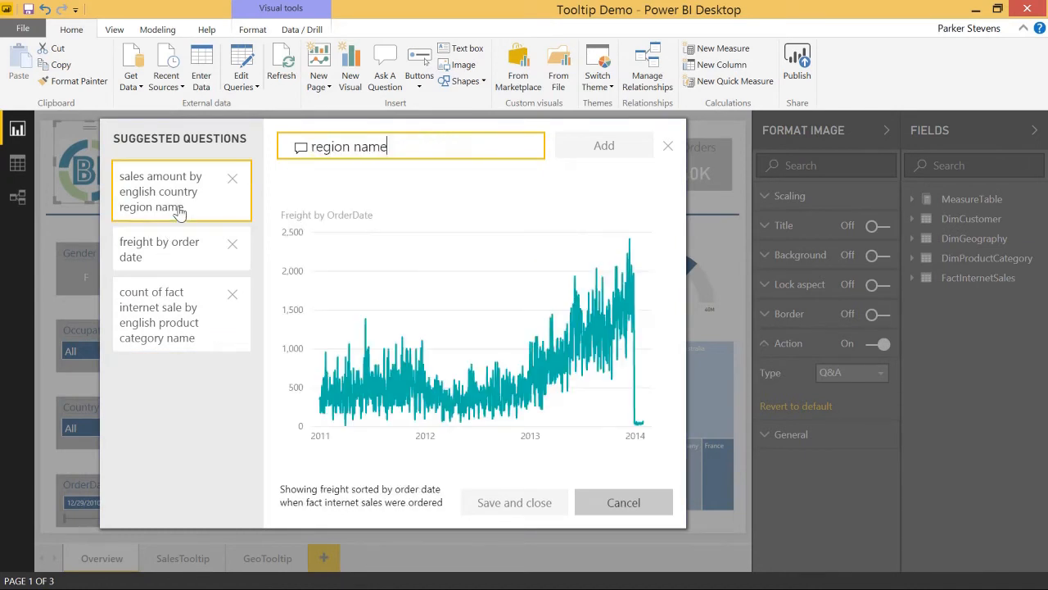
# Step: Preview the suggested questions once more, then close the Q&A explorer
pyautogui.click(161, 190)
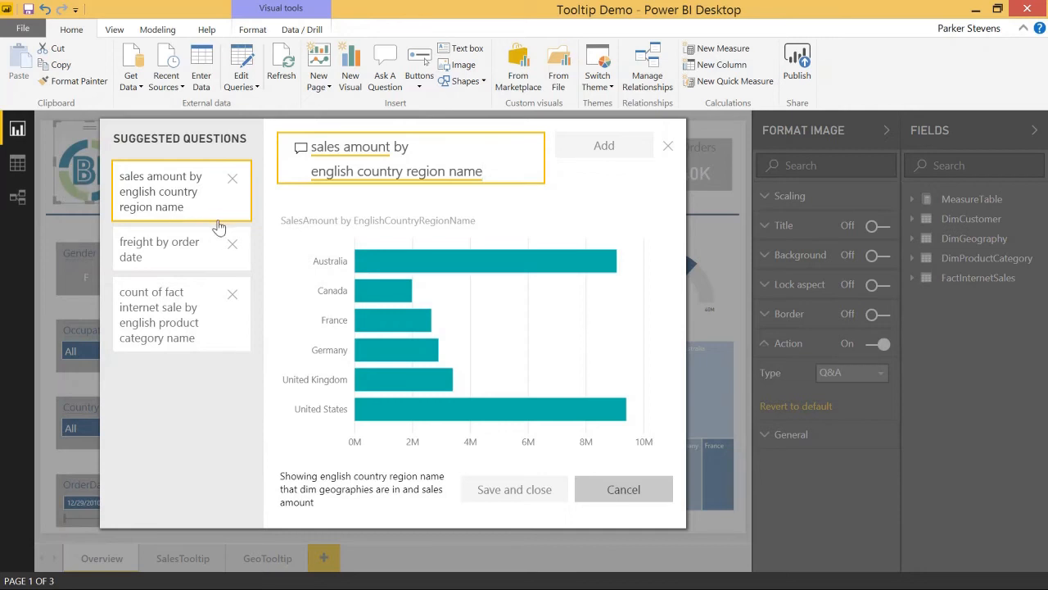
pyautogui.click(159, 315)
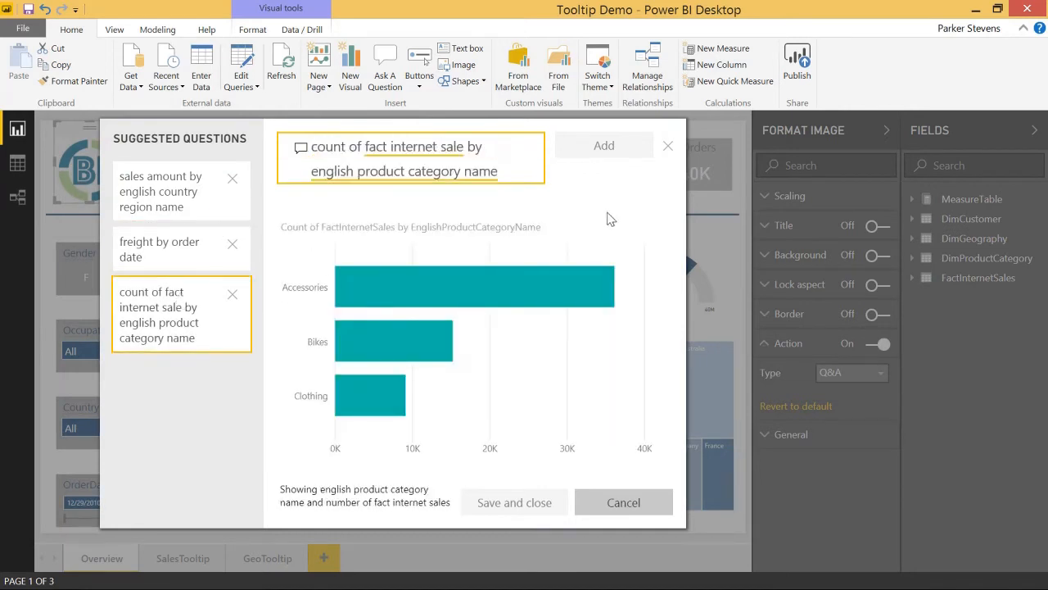
pyautogui.click(624, 501)
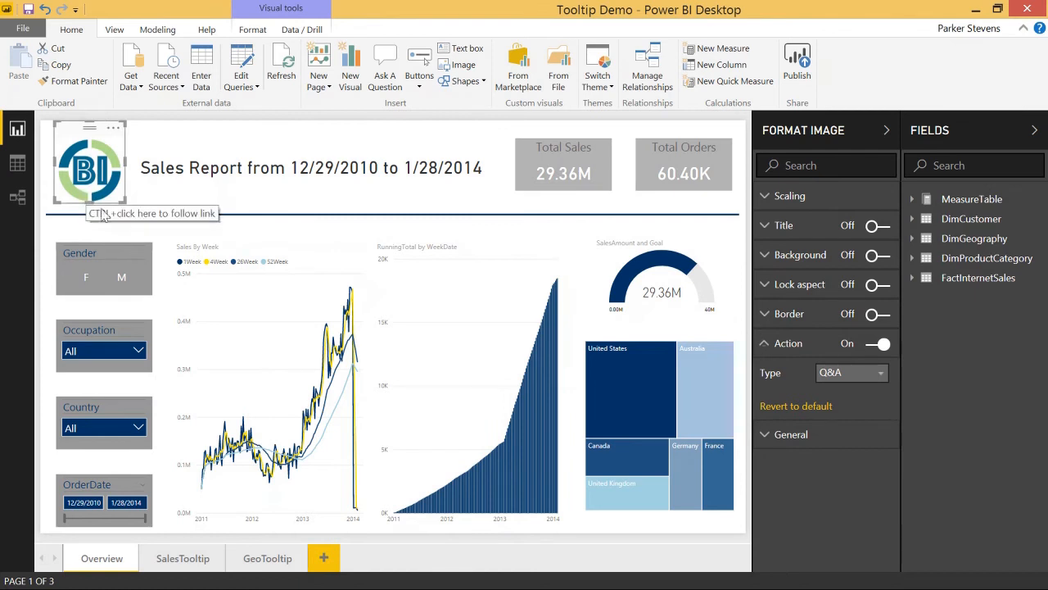
# Step: Turn Q&A on for the SalesTooltip page under Page Information
pyautogui.click(182, 557)
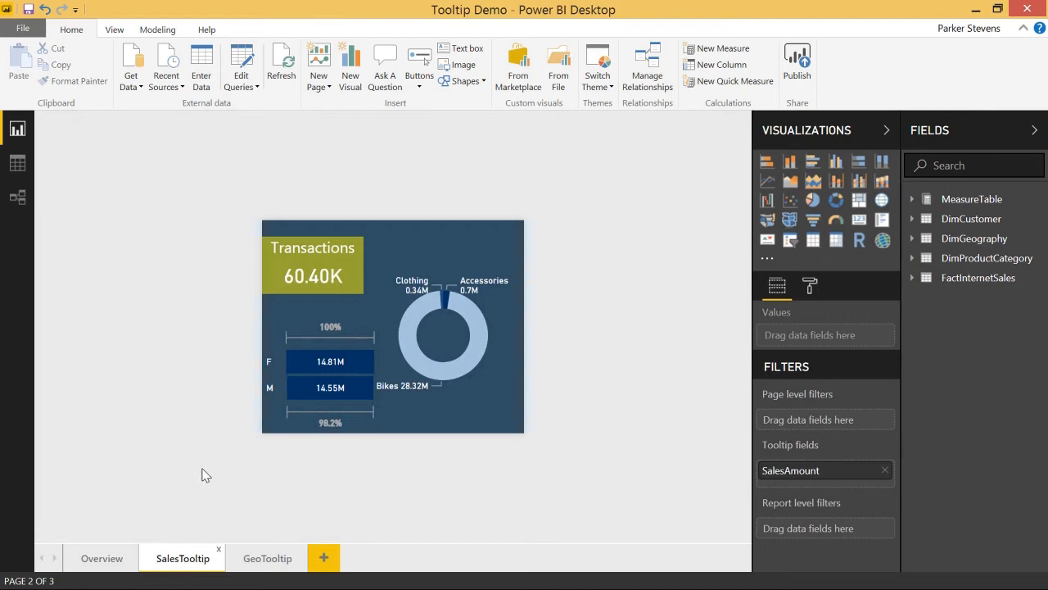
pyautogui.moveTo(207, 492)
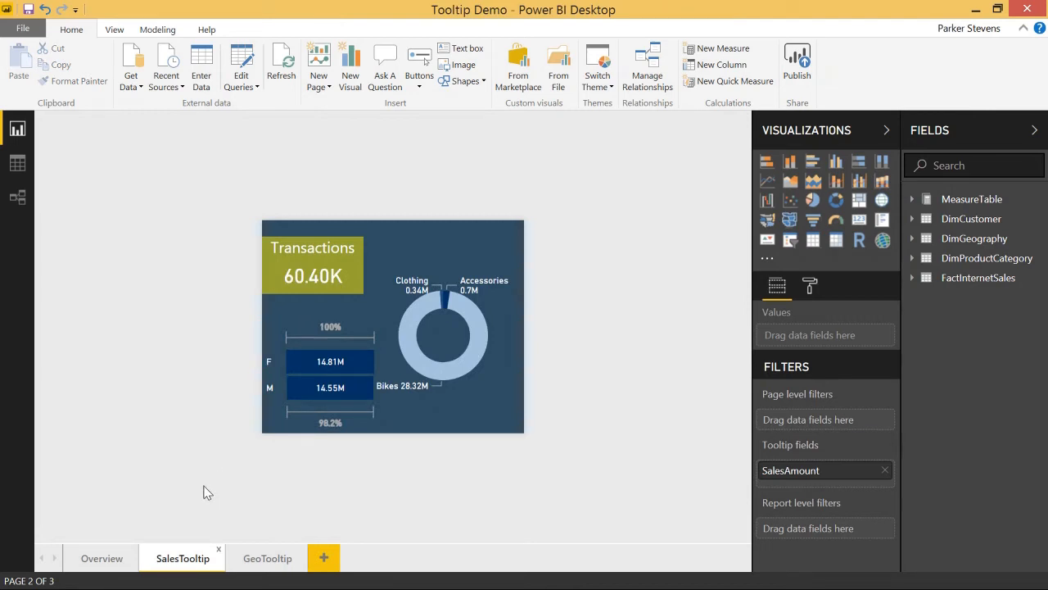
pyautogui.moveTo(292, 230)
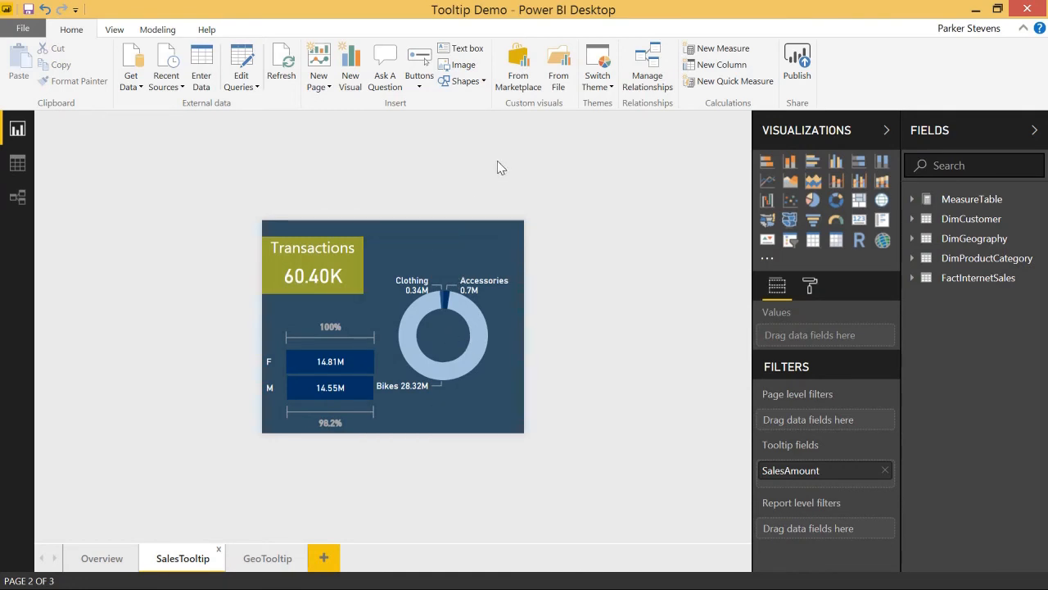
pyautogui.moveTo(665, 222)
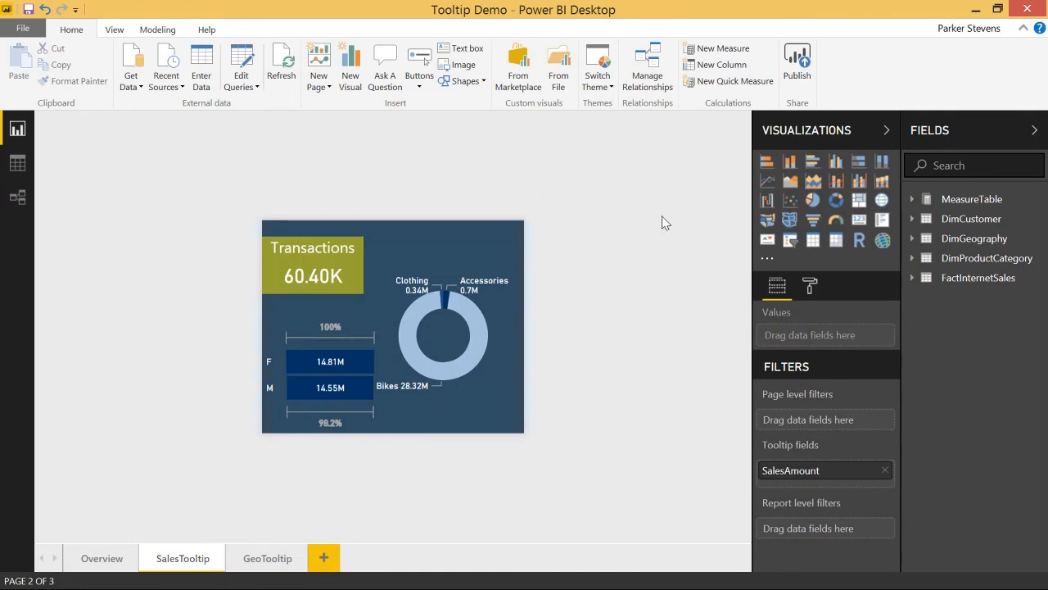
pyautogui.moveTo(811, 285)
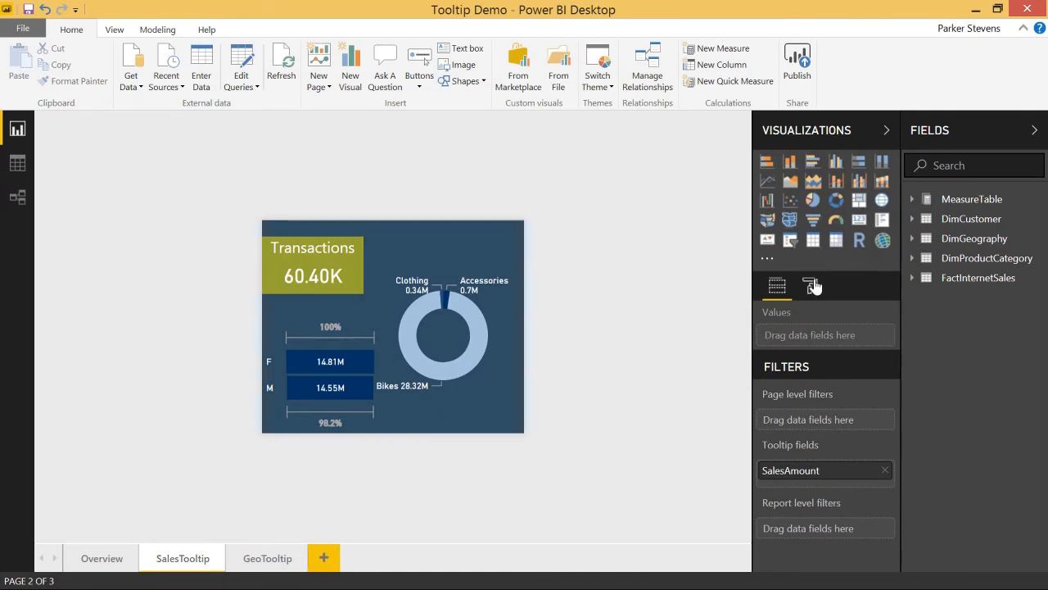
pyautogui.click(810, 285)
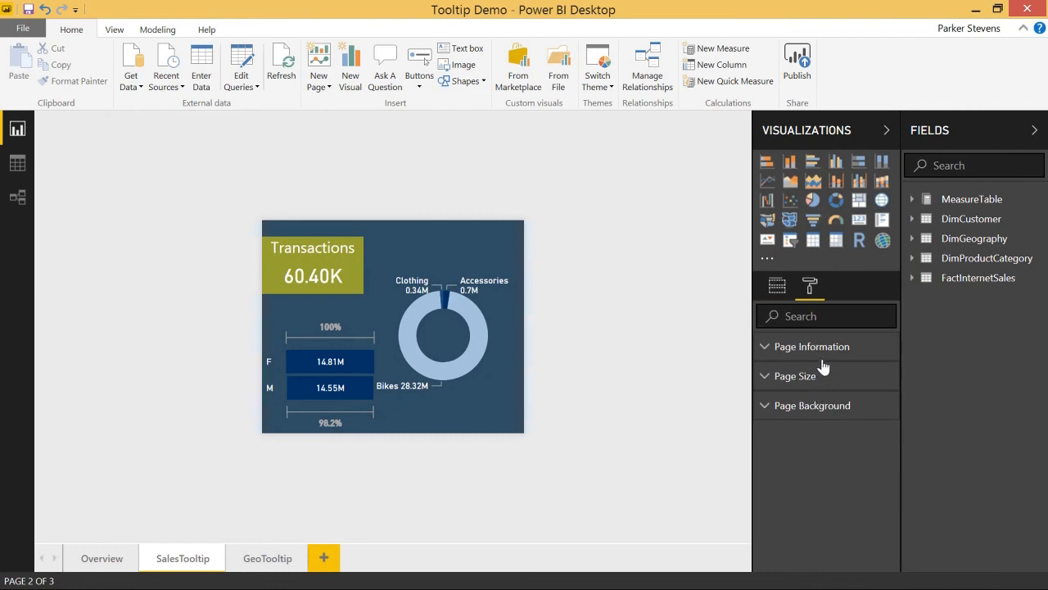
pyautogui.click(811, 348)
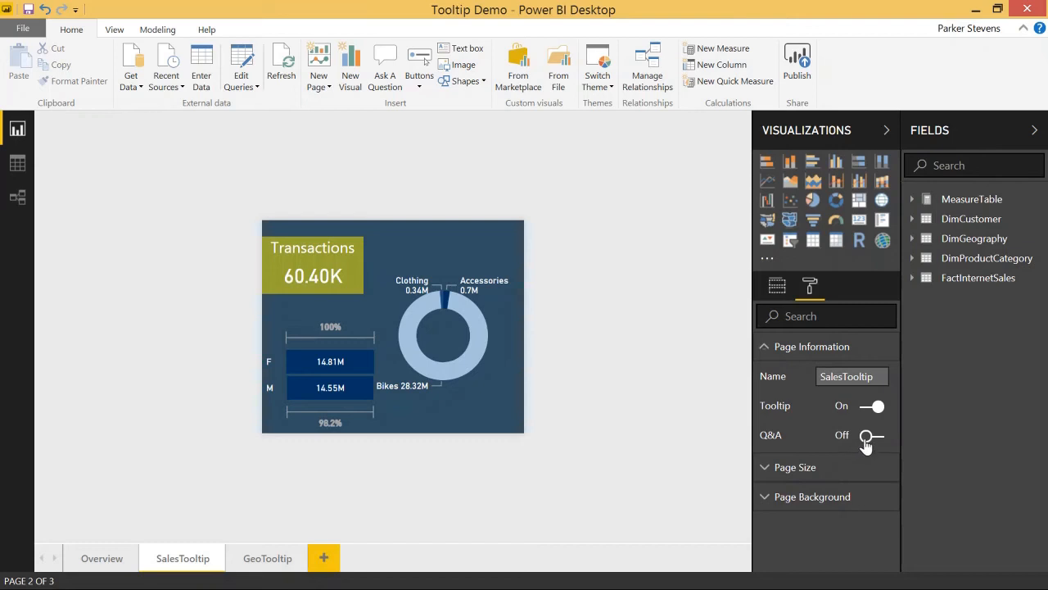
pyautogui.click(872, 436)
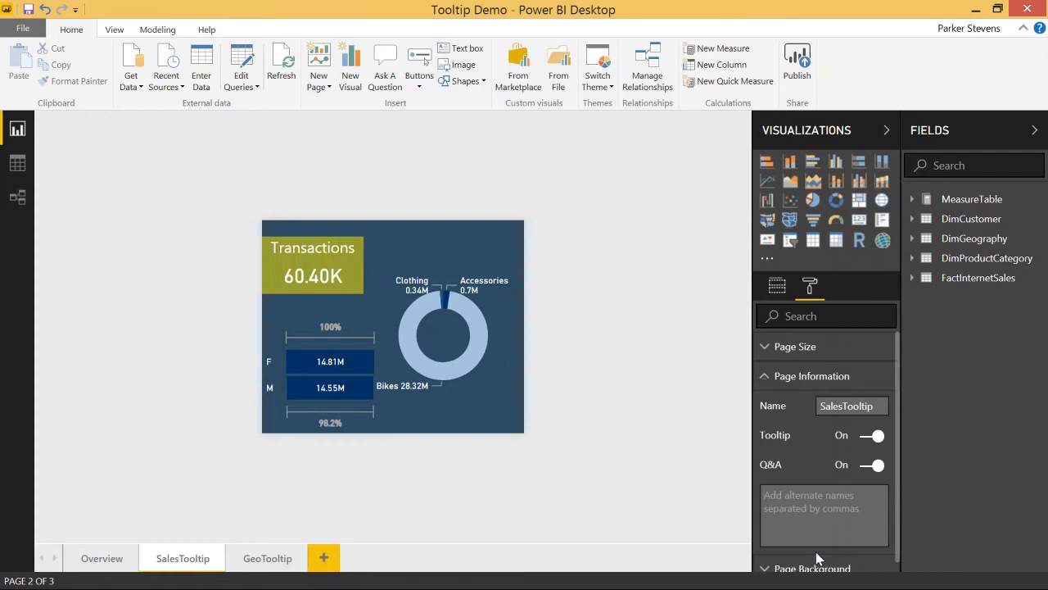
# Step: Enter 'Transactions, Report2' as the page's Q&A alternate names
pyautogui.write('Transactions,')
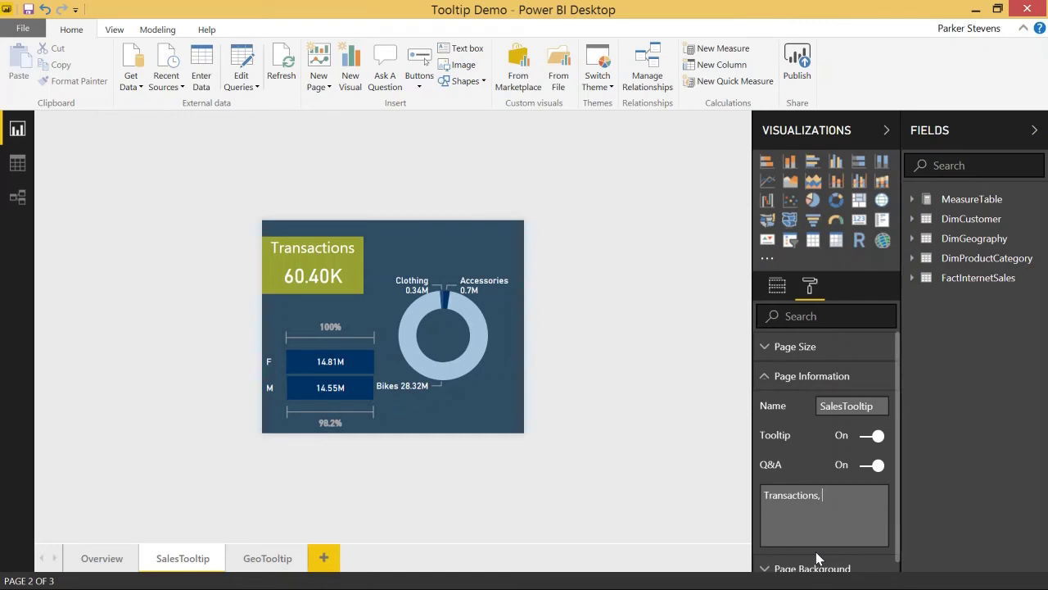
pyautogui.write('Report')
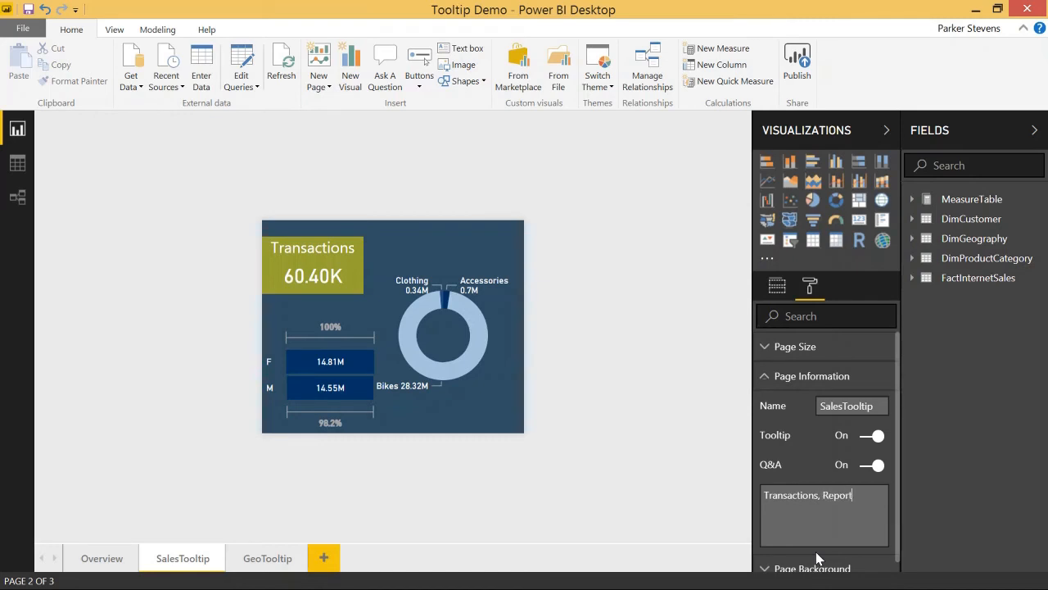
pyautogui.write('2')
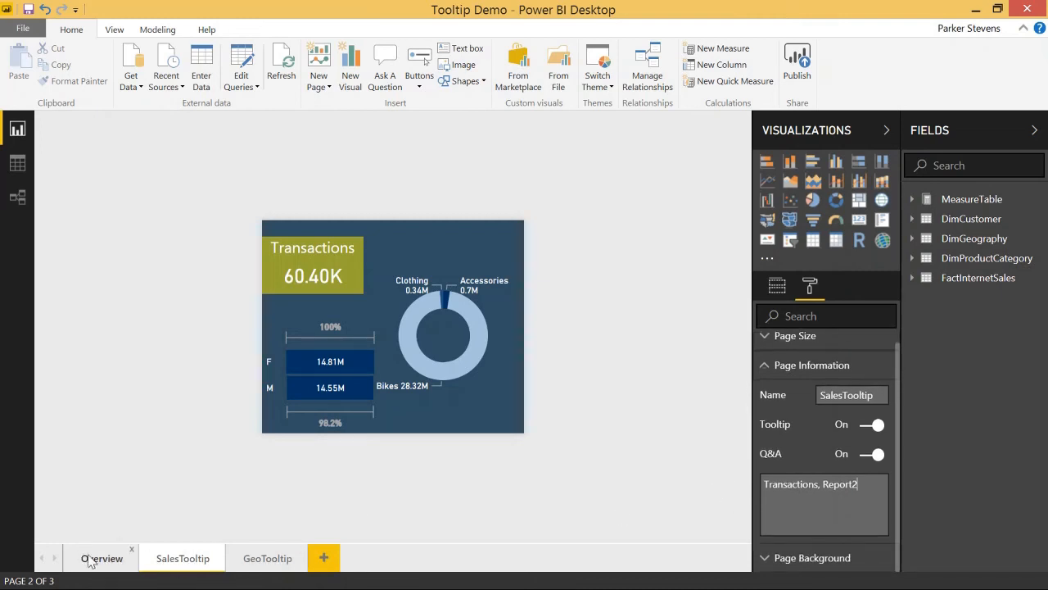
# Step: From Overview's Q&A explorer, compose the question 'report2' using the Report2 (Report Page) suggestion
pyautogui.click(101, 557)
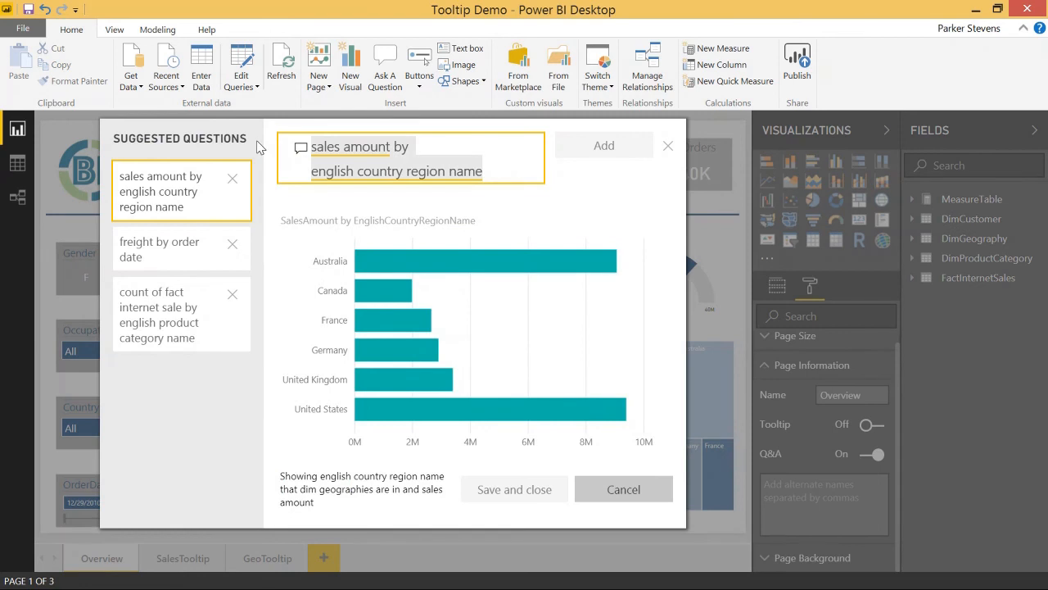
pyautogui.write('Transactions')
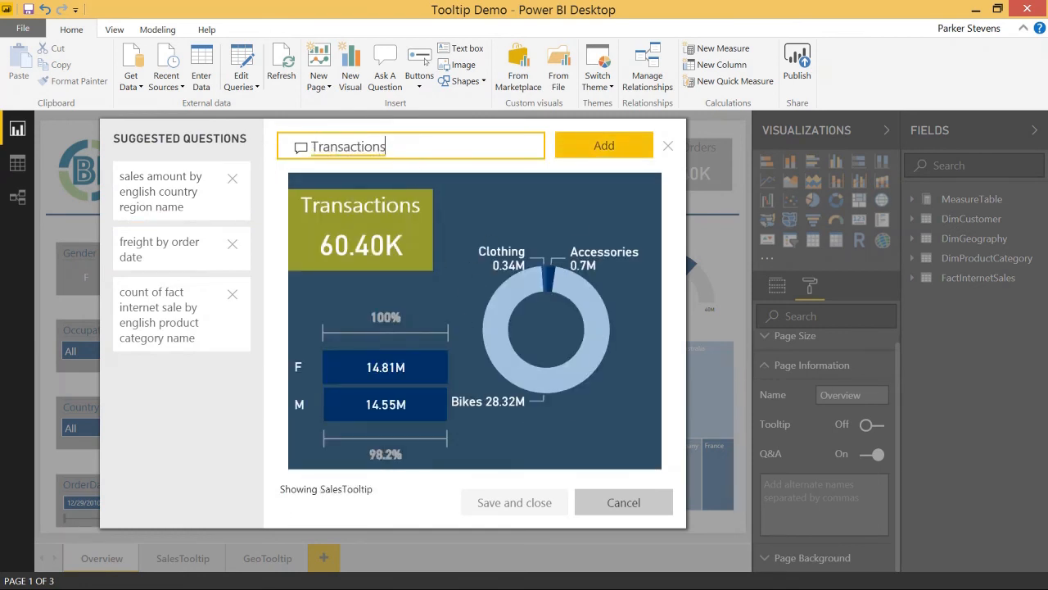
pyautogui.write('re')
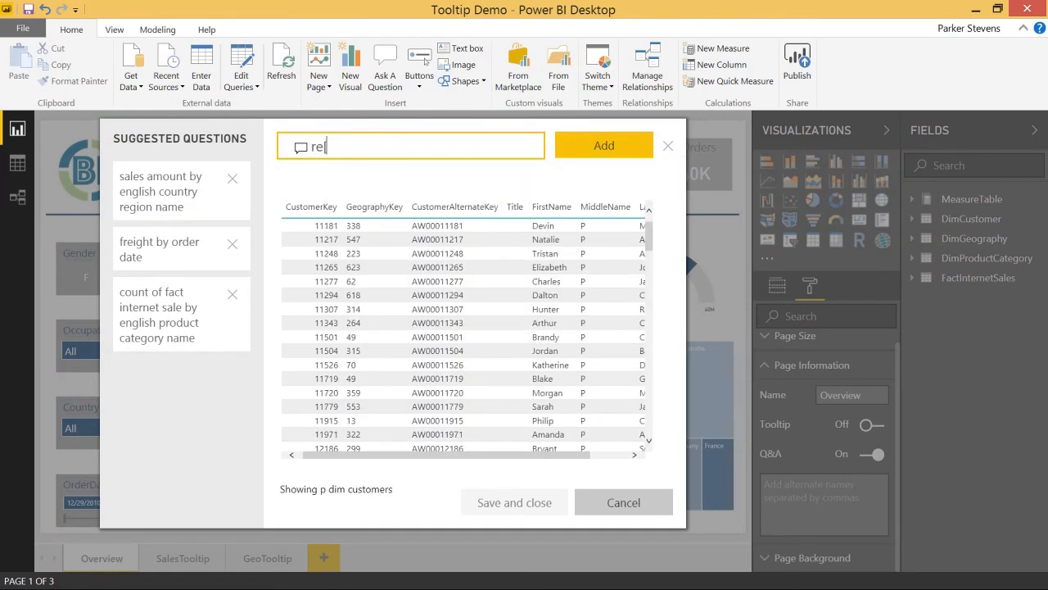
pyautogui.write('re')
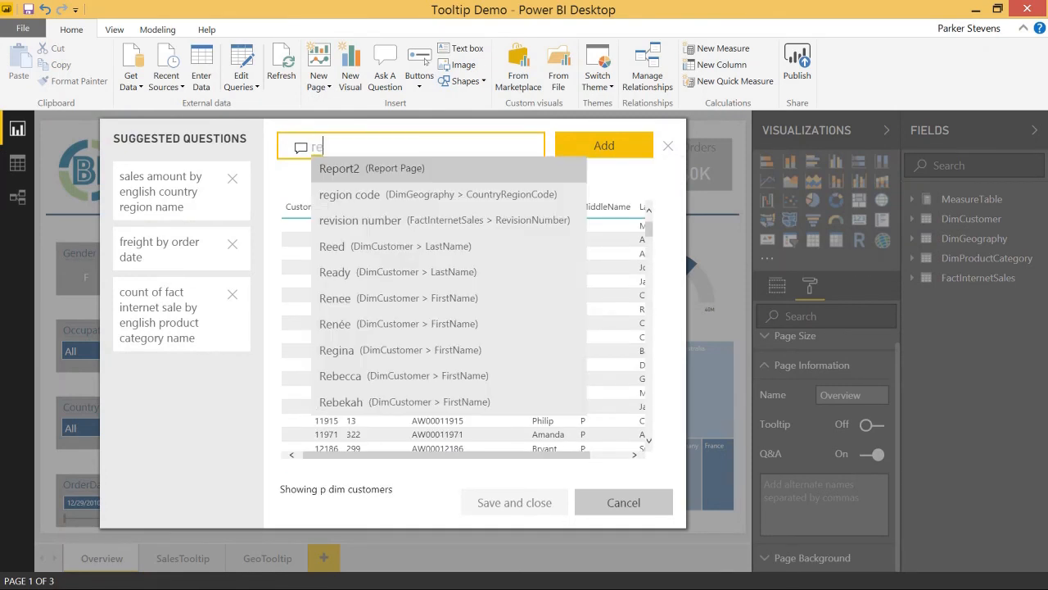
pyautogui.click(339, 167)
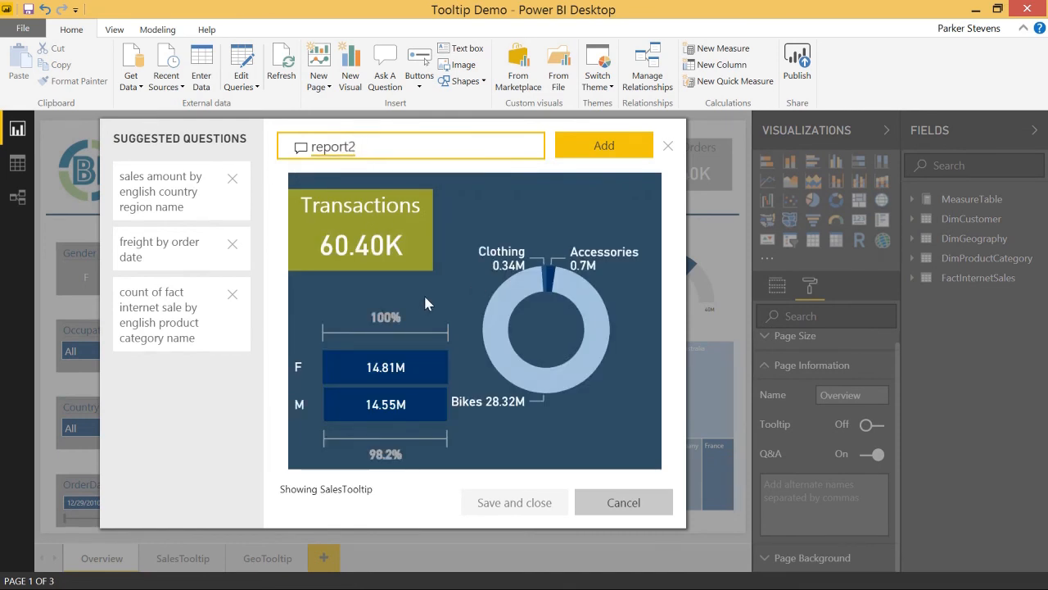
pyautogui.moveTo(549, 331)
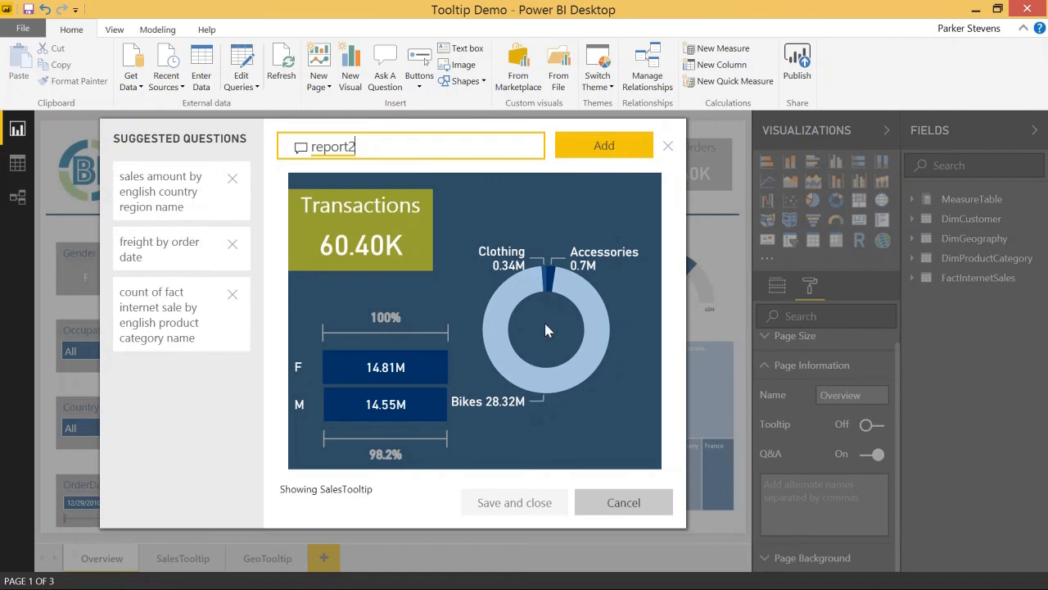
# Step: Add report2 to the suggested questions and preview its SalesTooltip page answer
pyautogui.click(603, 144)
pyautogui.write('region name')
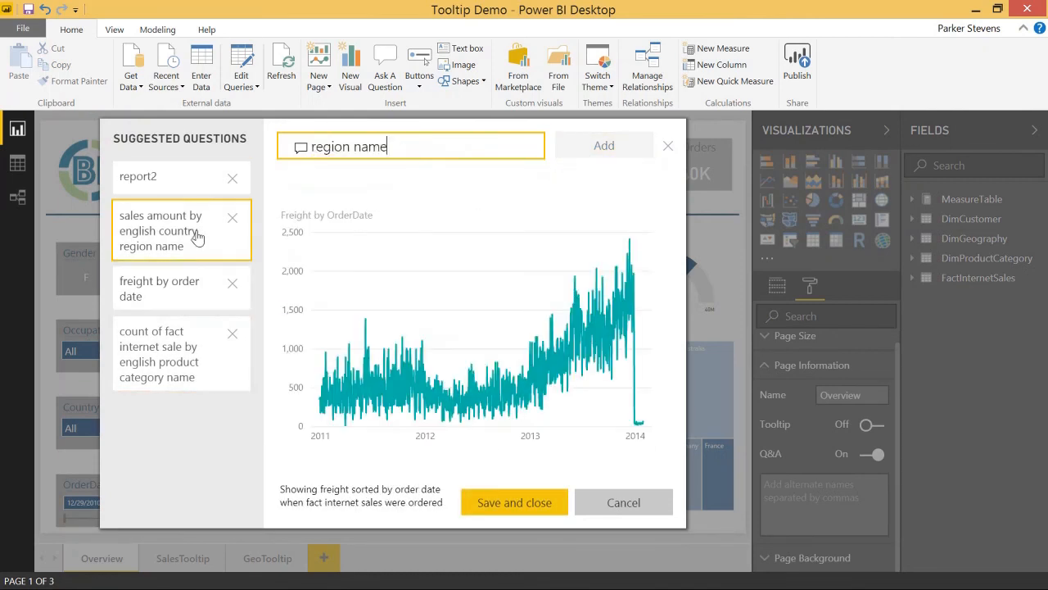
pyautogui.click(137, 177)
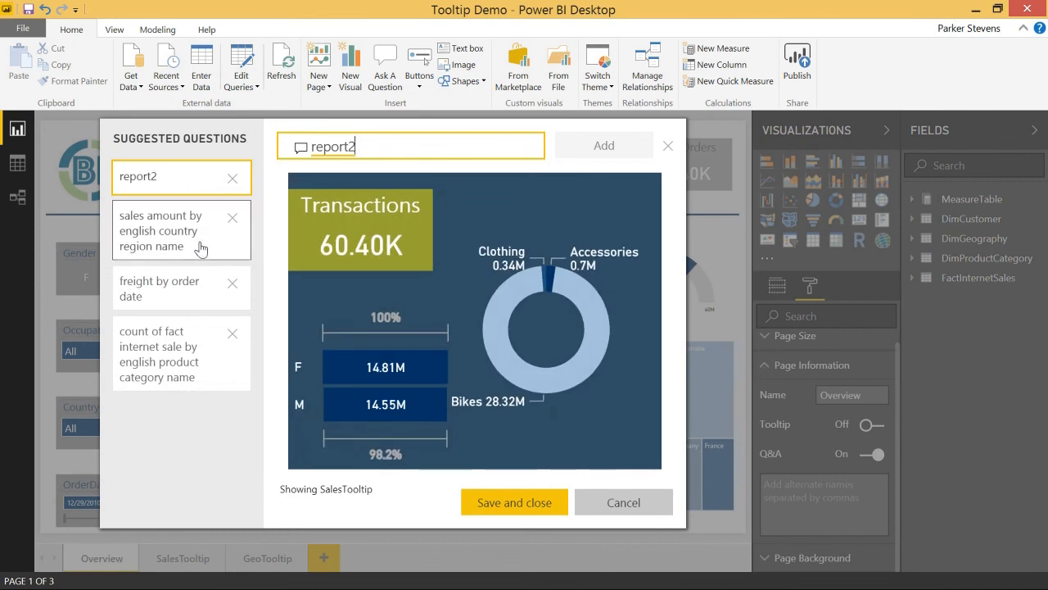
pyautogui.moveTo(262, 322)
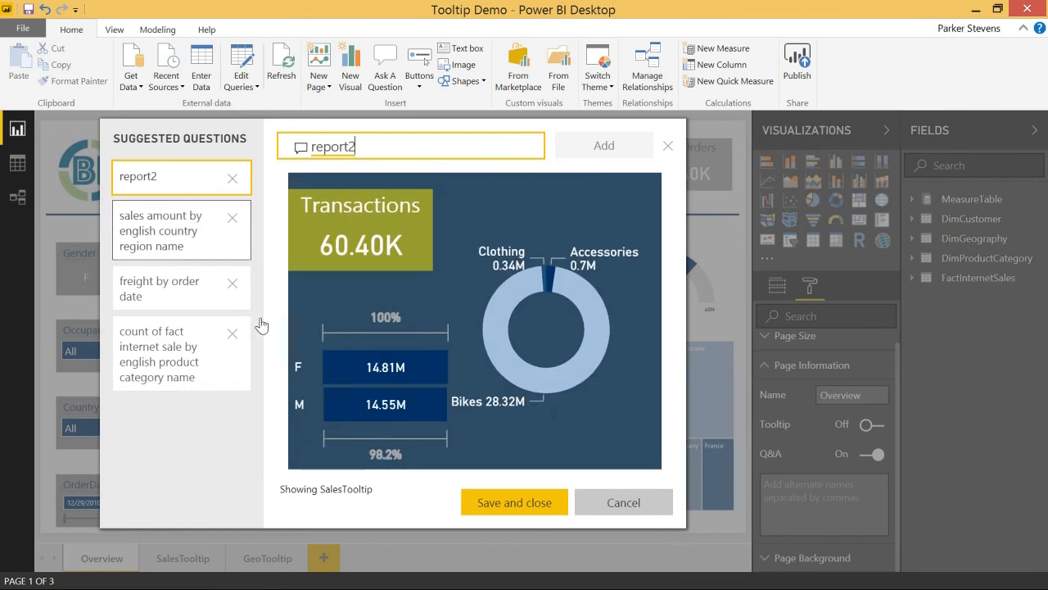